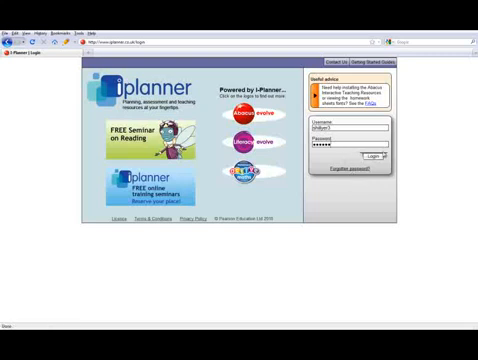
Step: Log in with the entered username and password to open the Abacus Evolve homepage
left_click(377, 156)
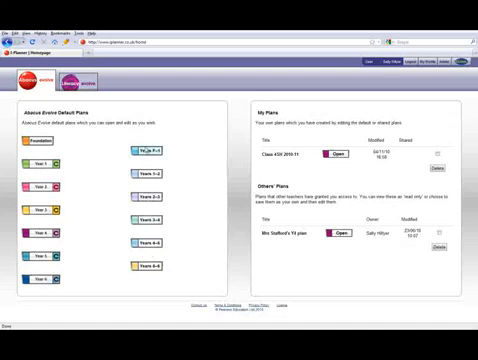
mouse_move(152, 150)
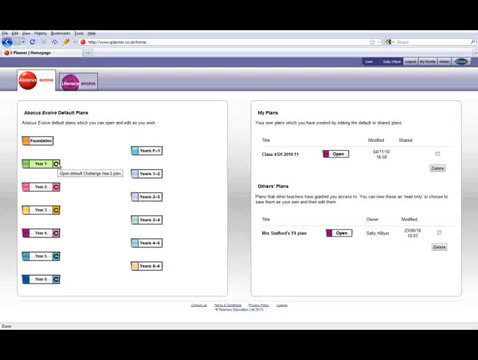
mouse_move(100, 182)
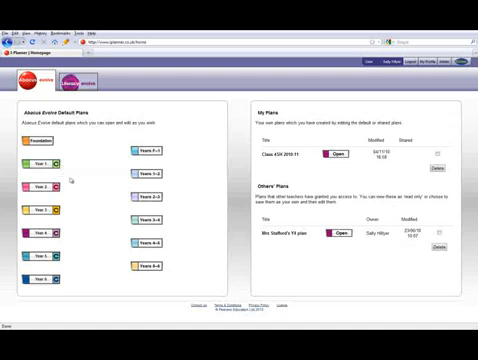